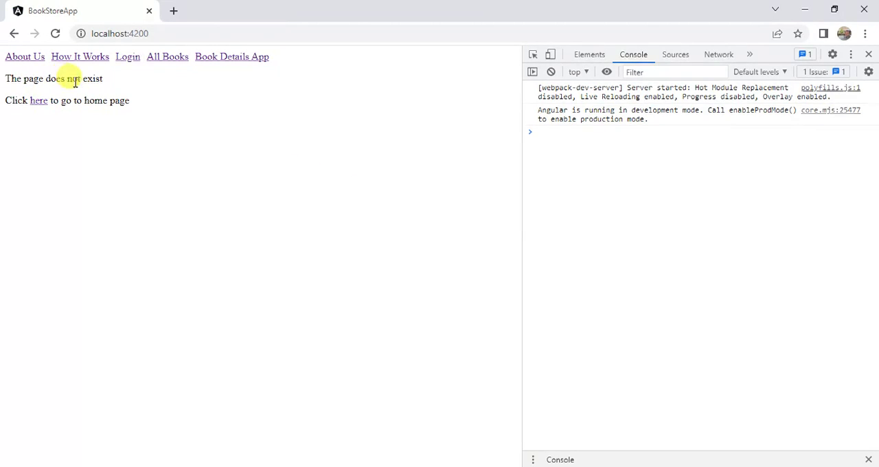
{"action": "mouse_move", "coordinate": [177, 126]}
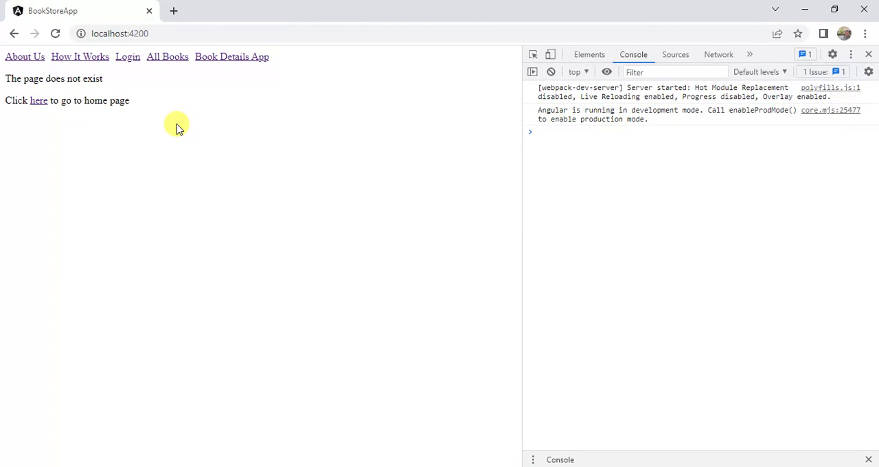
{"action": "mouse_move", "coordinate": [169, 86]}
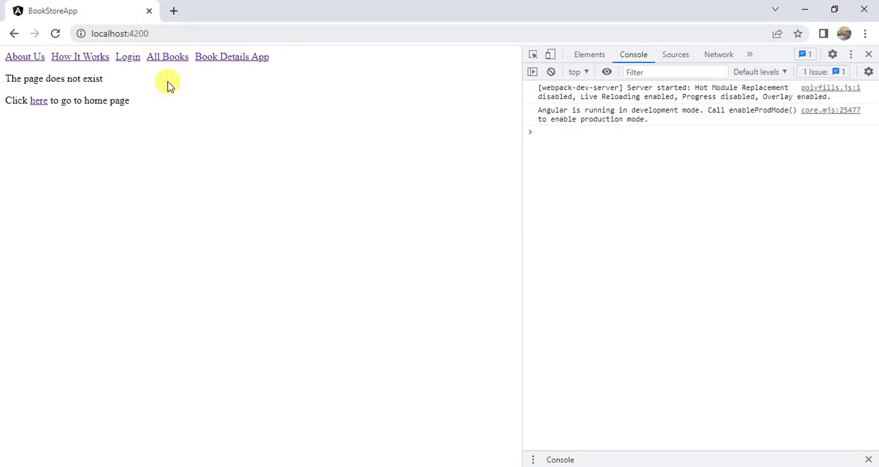
{"action": "mouse_move", "coordinate": [182, 110]}
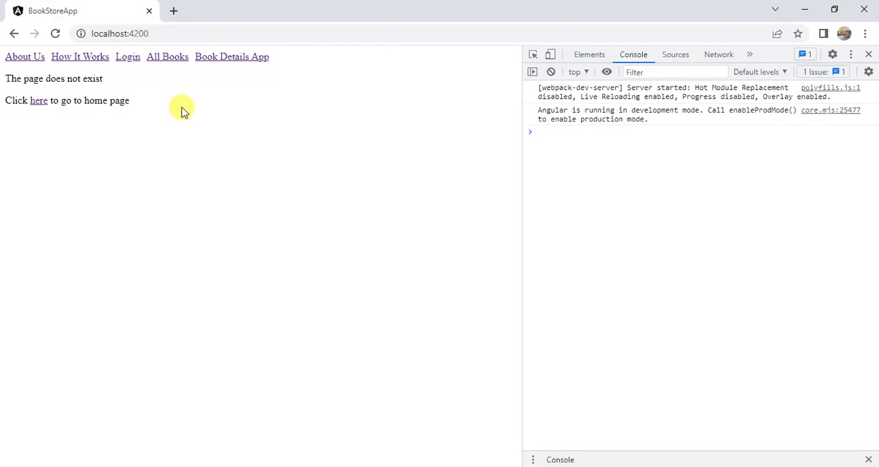
{"action": "mouse_move", "coordinate": [168, 96]}
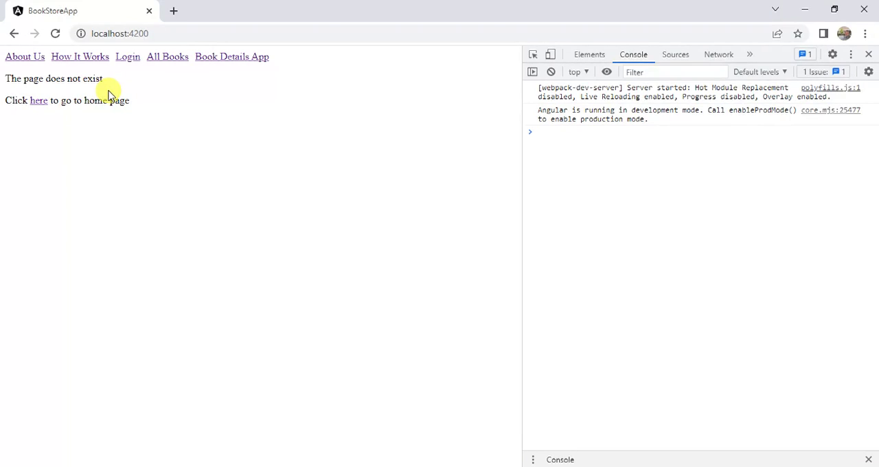
{"action": "mouse_move", "coordinate": [144, 110]}
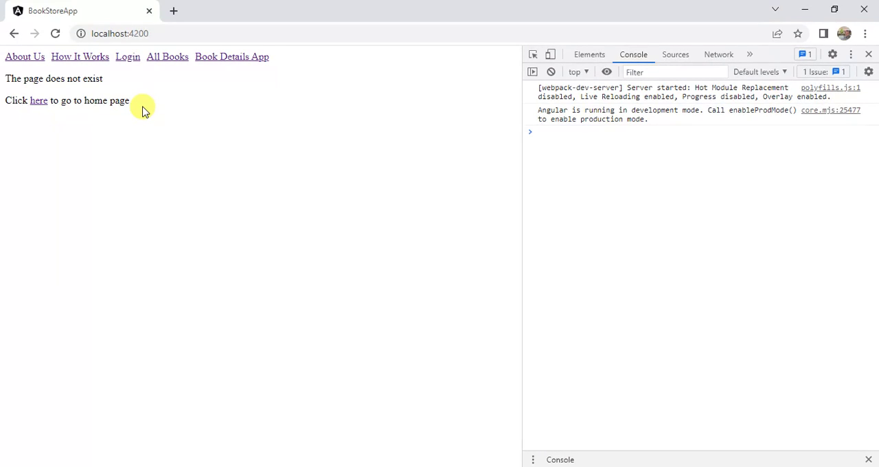
{"action": "mouse_move", "coordinate": [498, 462]}
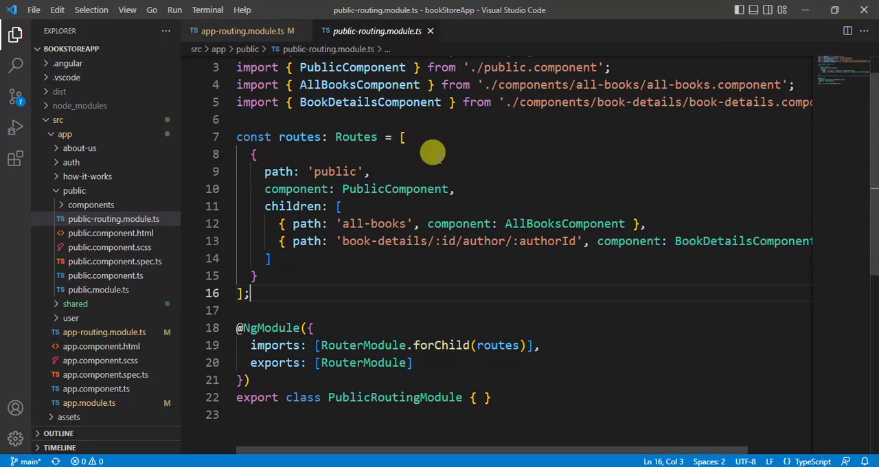
{"action": "mouse_move", "coordinate": [236, 36]}
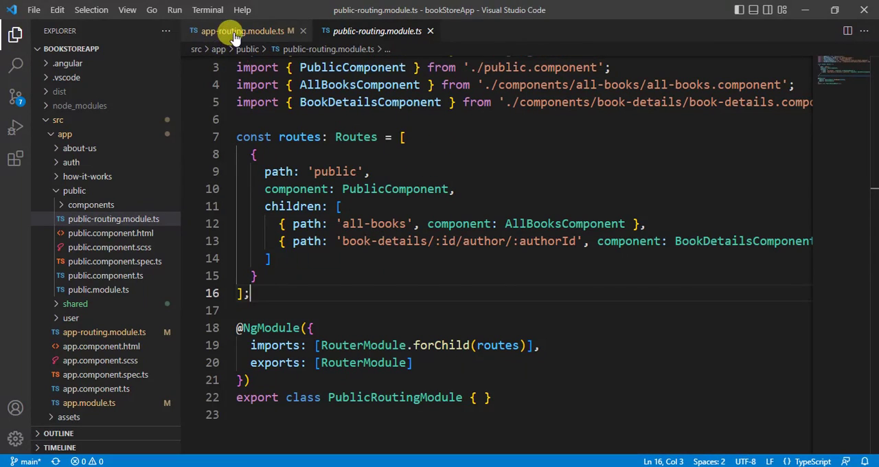
In app-routing.module.ts, add a copy of the about-us route and clear its path.
{"action": "left_click", "coordinate": [240, 31]}
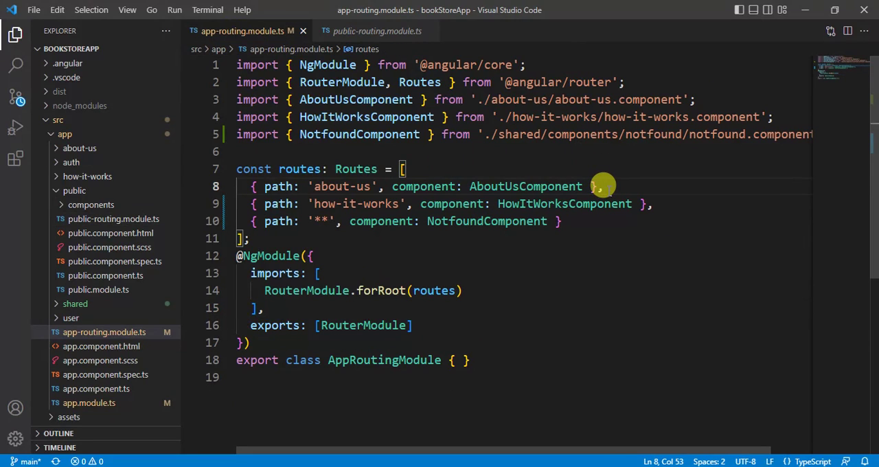
{"action": "key", "text": "Enter"}
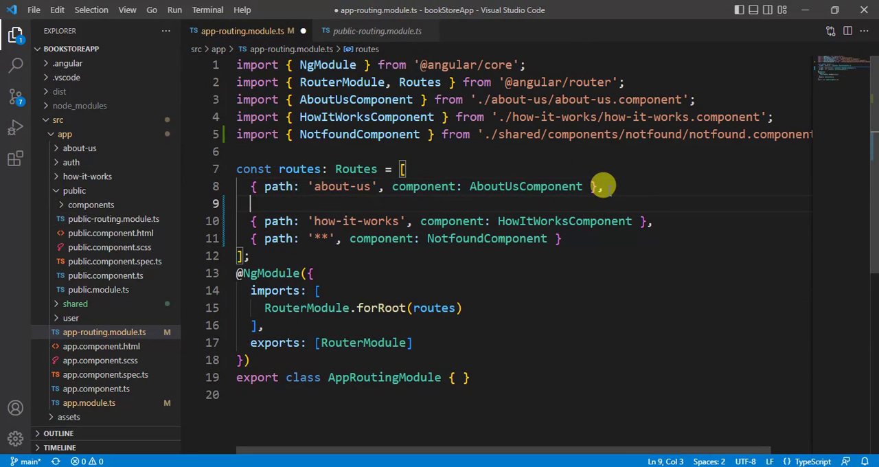
{"action": "type", "text": "{ path: 'about-us', component: AboutUsComponent },"}
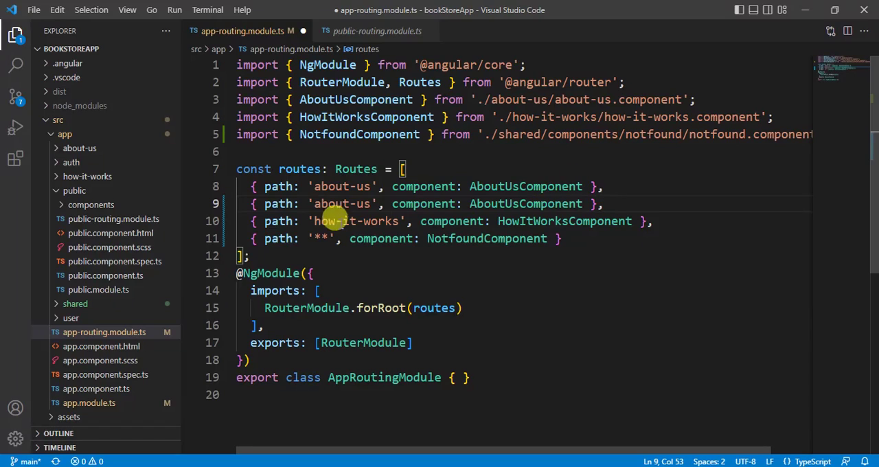
{"action": "double_click", "coordinate": [341, 204]}
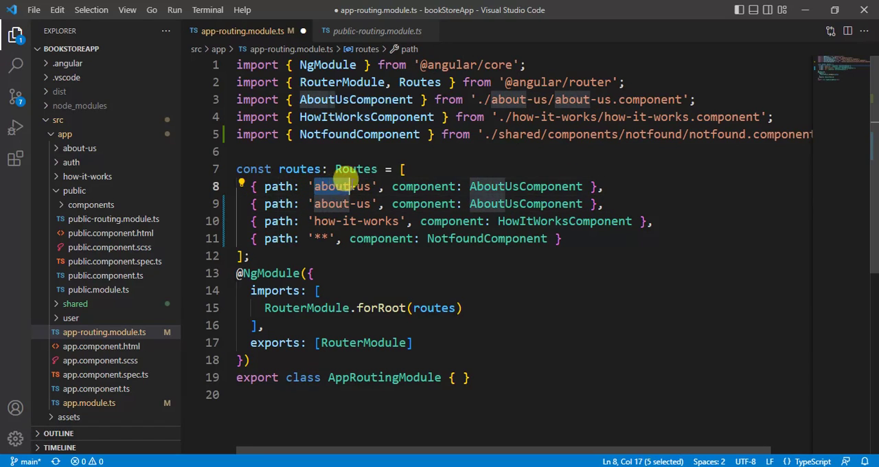
{"action": "key", "text": "Delete"}
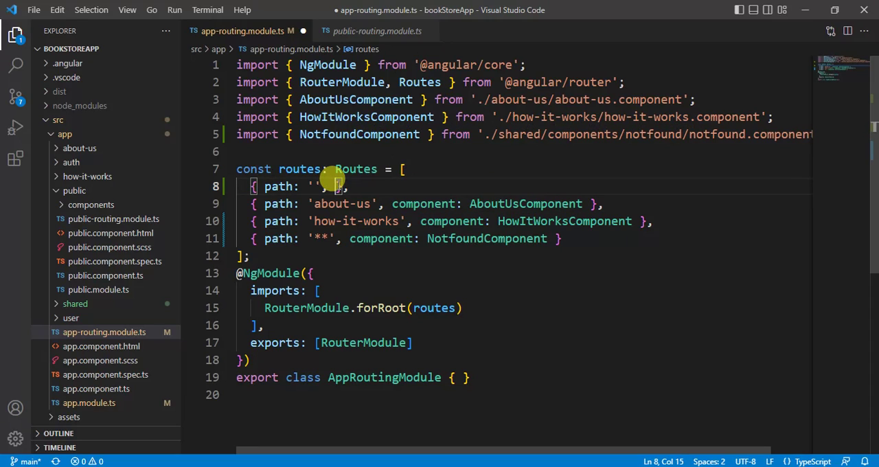
Give the empty-path route redirectTo 'about-us' and pathMatch 'full', then save.
{"action": "type", "text": "redirectTo:'"}
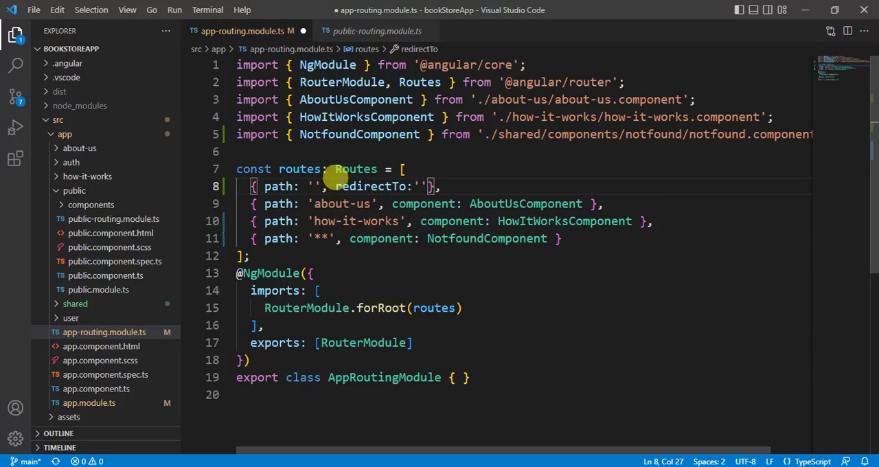
{"action": "double_click", "coordinate": [340, 204]}
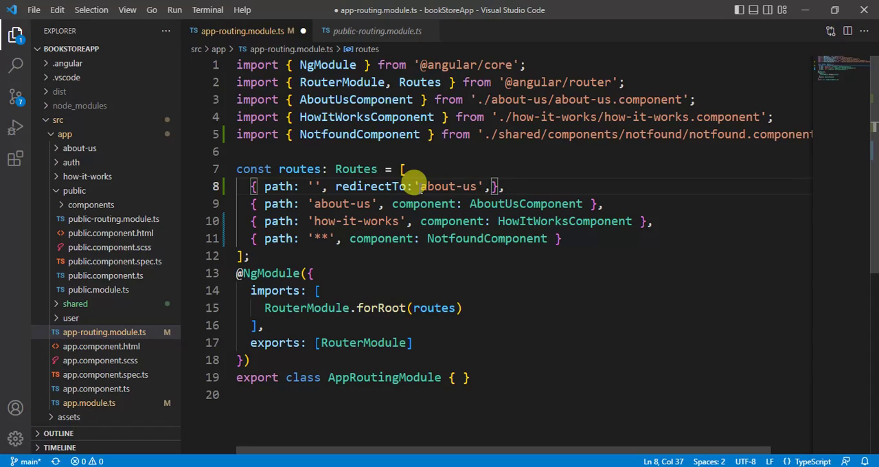
{"action": "type", "text": "pathMatch:"}
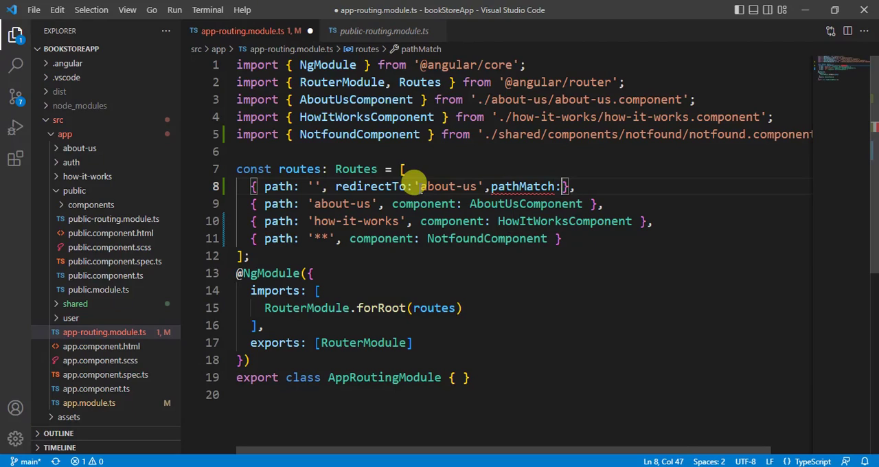
{"action": "type", "text": "'"}
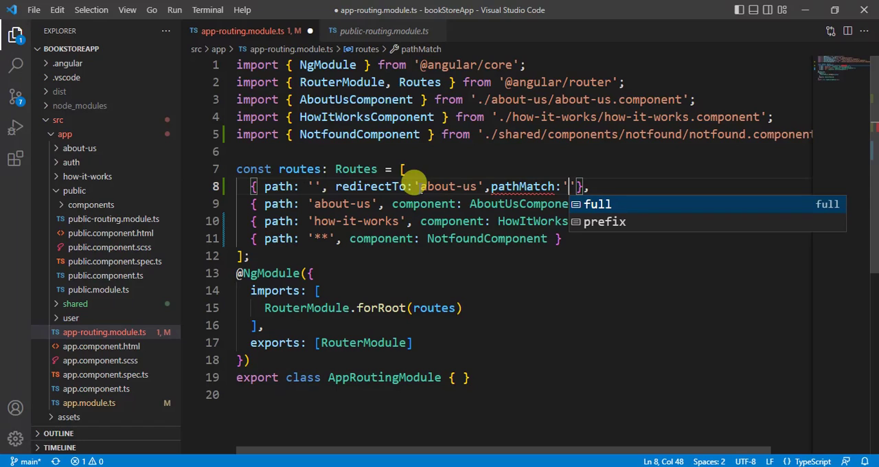
{"action": "type", "text": "ful"}
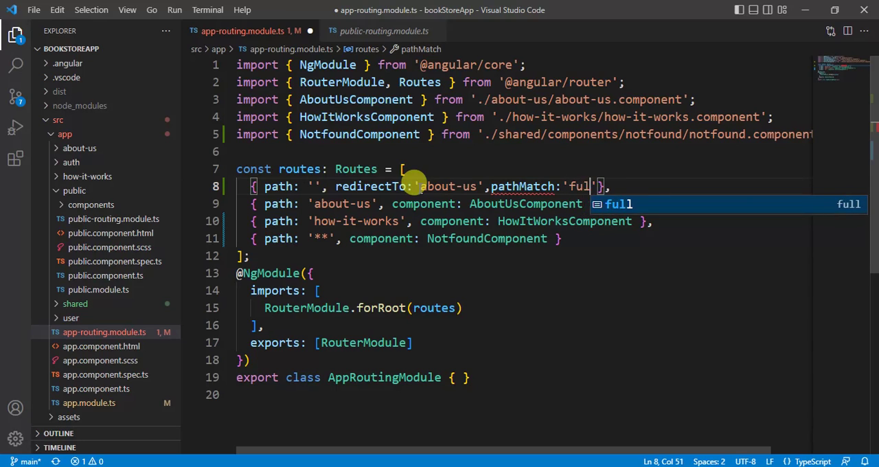
{"action": "key", "text": "Tab"}
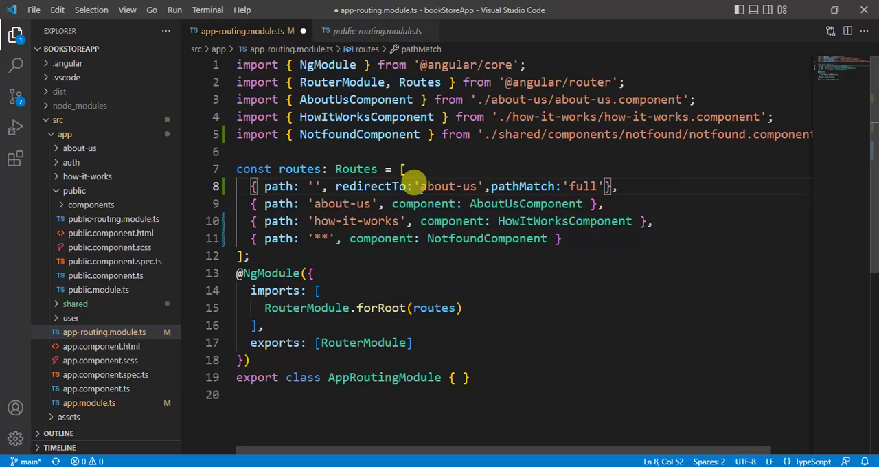
{"action": "key", "text": "Ctrl+s"}
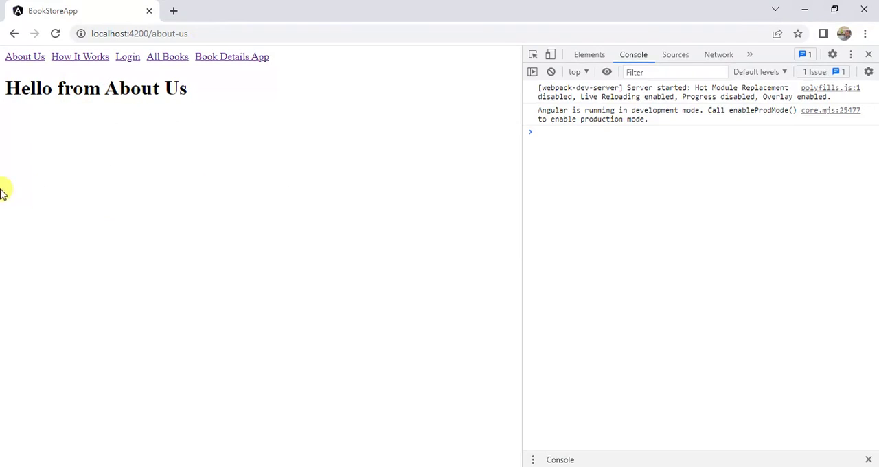
{"action": "mouse_move", "coordinate": [41, 132]}
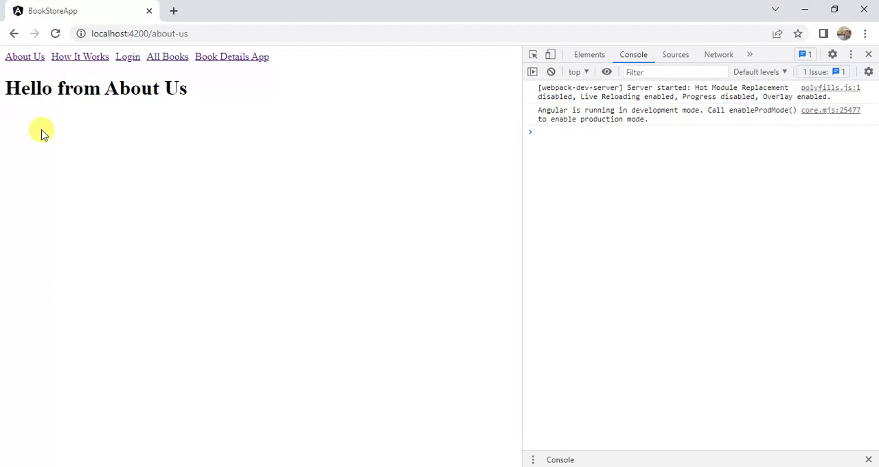
{"action": "mouse_move", "coordinate": [152, 113]}
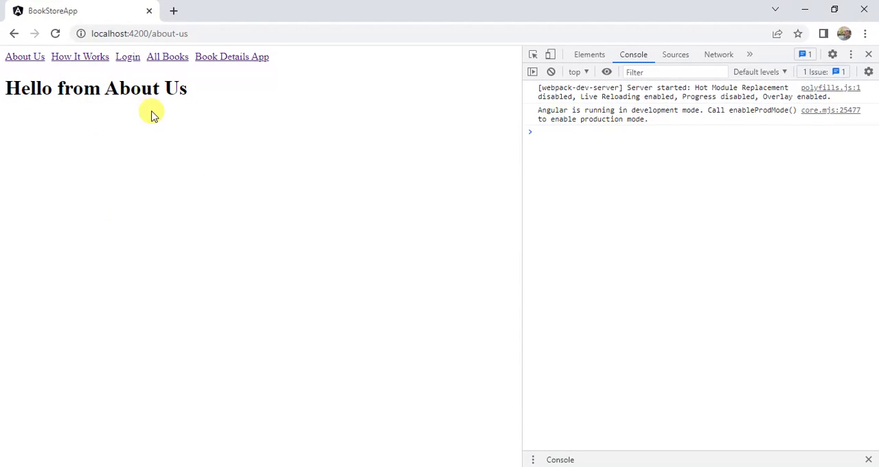
Edit the Chrome address to try a mistyped route such as /about-uswerwe.
{"action": "left_click", "coordinate": [158, 33]}
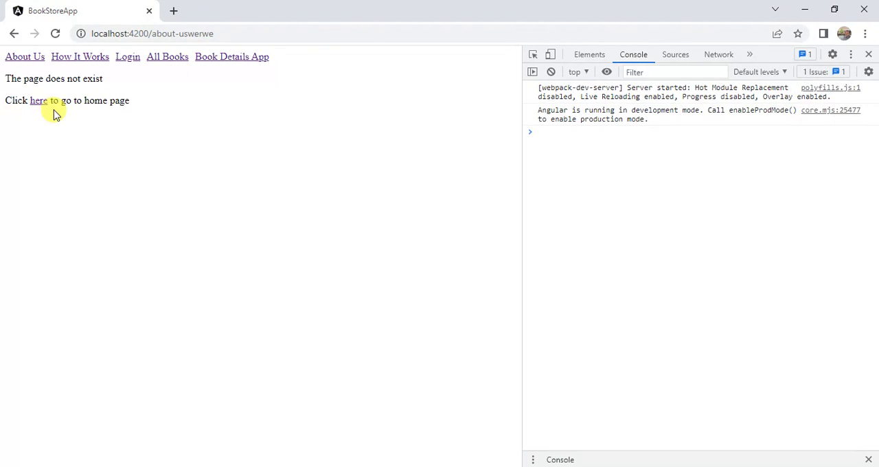
{"action": "mouse_move", "coordinate": [114, 106]}
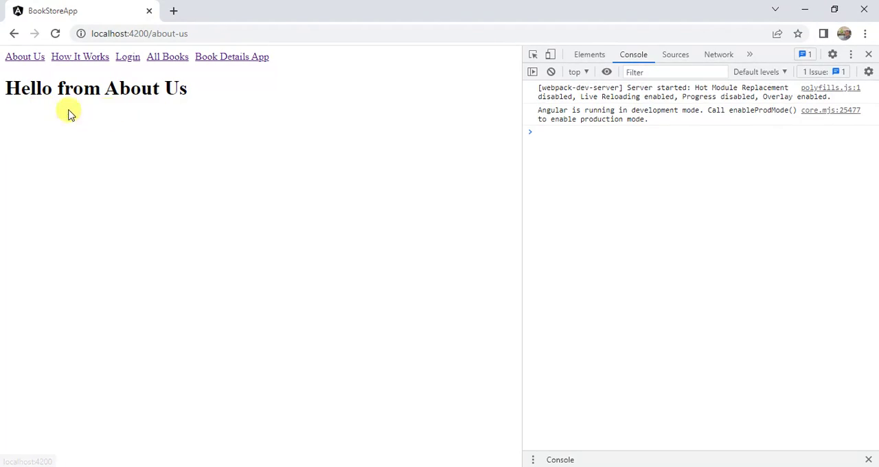
{"action": "mouse_move", "coordinate": [150, 113]}
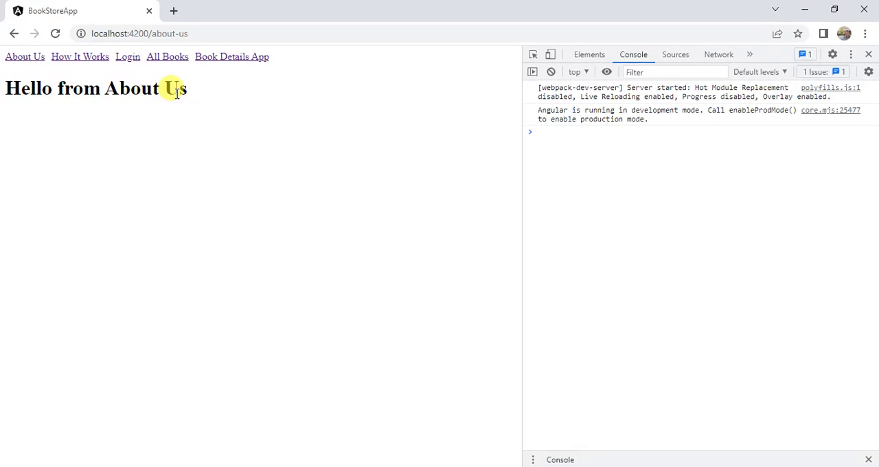
{"action": "mouse_move", "coordinate": [282, 175]}
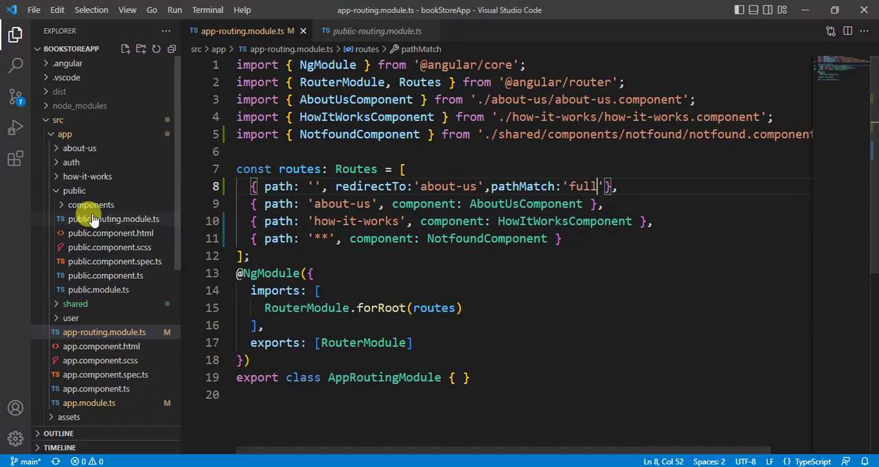
In public-routing.module.ts, add child route { path: '', redirectTo: 'all-books', pathMatch: 'full' }.
{"action": "left_click", "coordinate": [114, 218]}
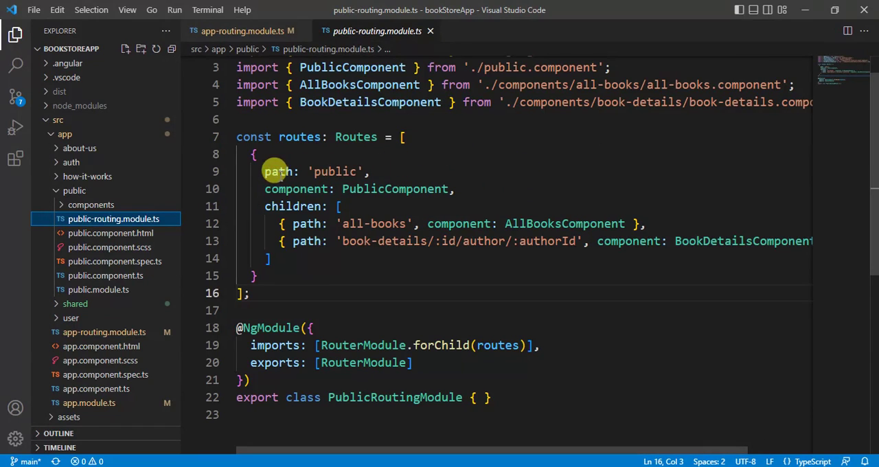
{"action": "mouse_move", "coordinate": [307, 162]}
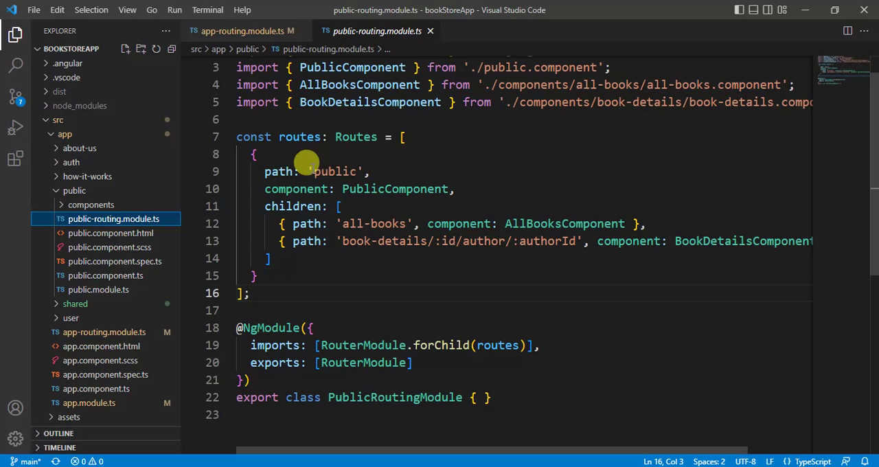
{"action": "mouse_move", "coordinate": [442, 282]}
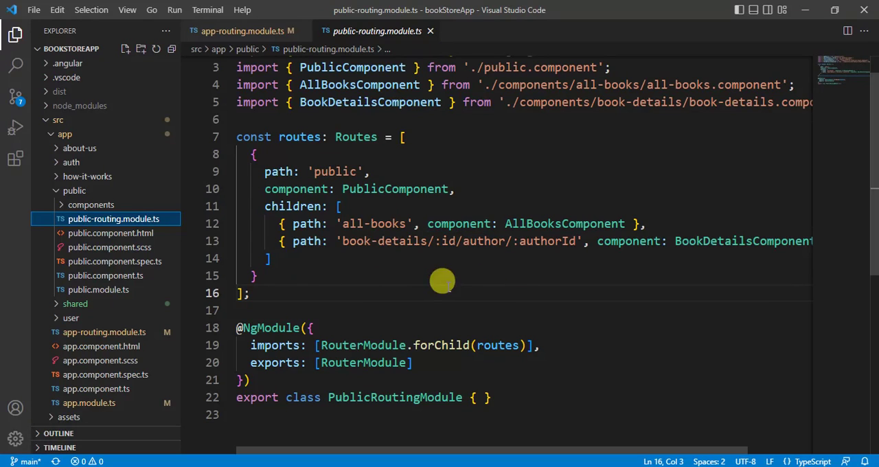
{"action": "mouse_move", "coordinate": [401, 223]}
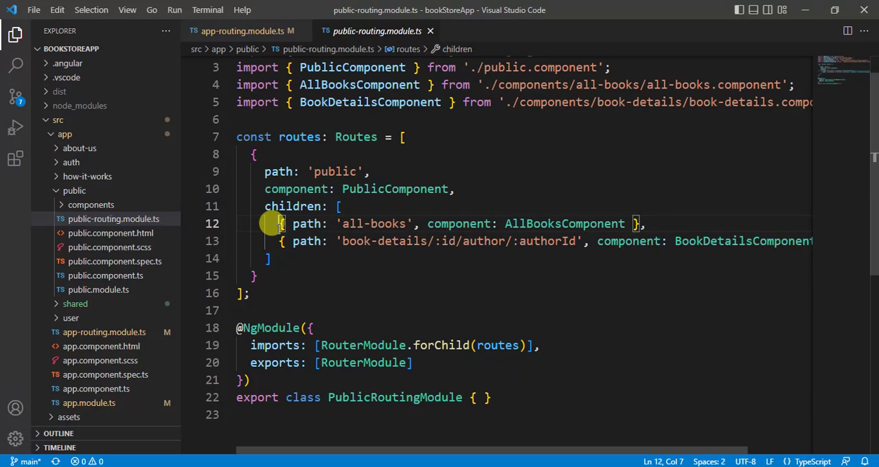
{"action": "key", "text": "Enter"}
{"action": "type", "text": "{ path: '', component: AllBooksComponent },"}
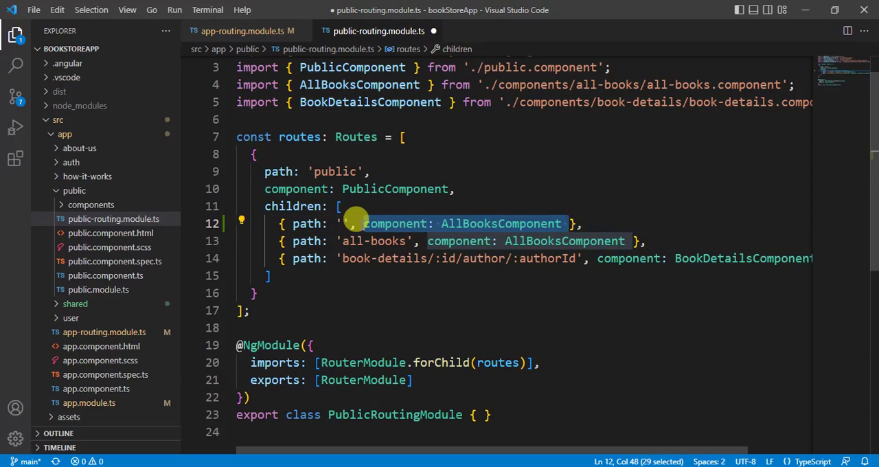
{"action": "type", "text": "redirectTo: '' },"}
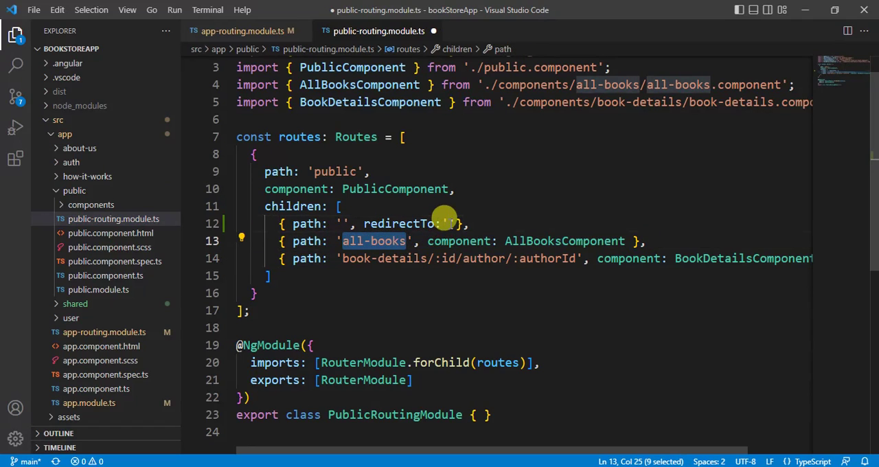
{"action": "type", "text": "all-books"}
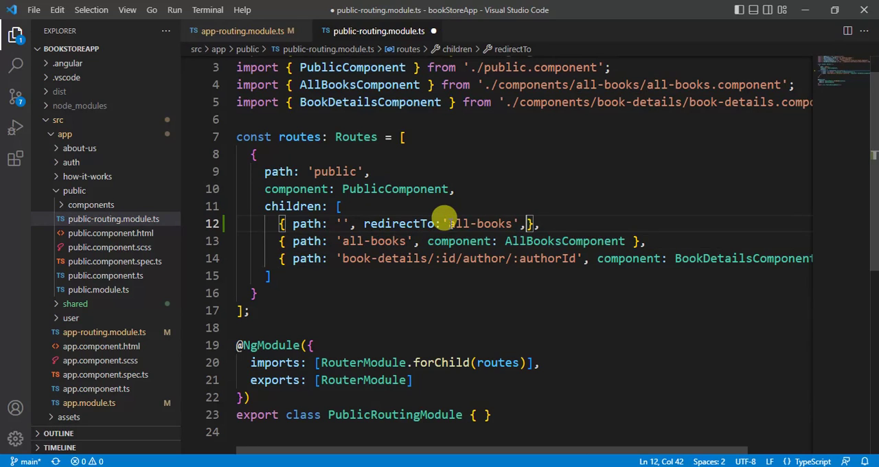
{"action": "type", "text": "pathMatch"}
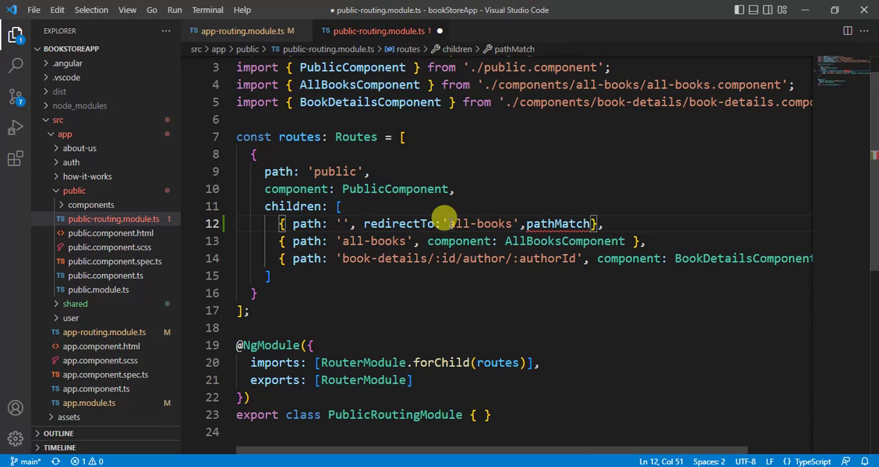
{"action": "type", "text": ":'full'"}
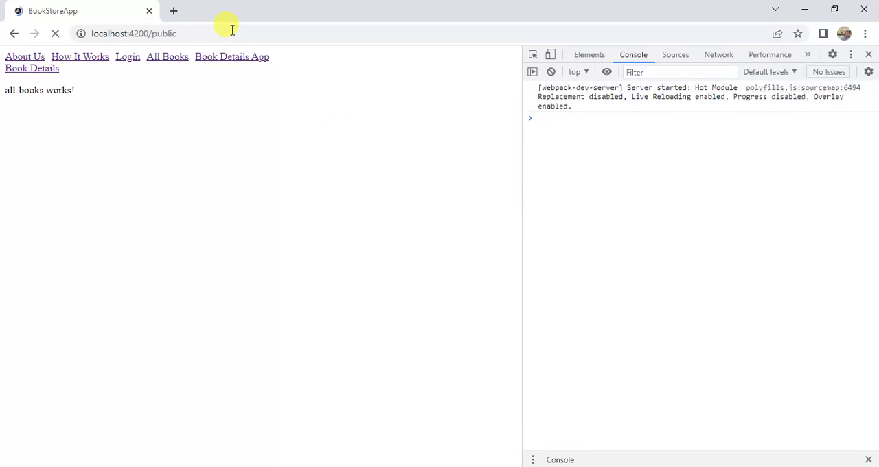
Load localhost:4200/public and check it lands on /public/all-books.
{"action": "left_click", "coordinate": [166, 56]}
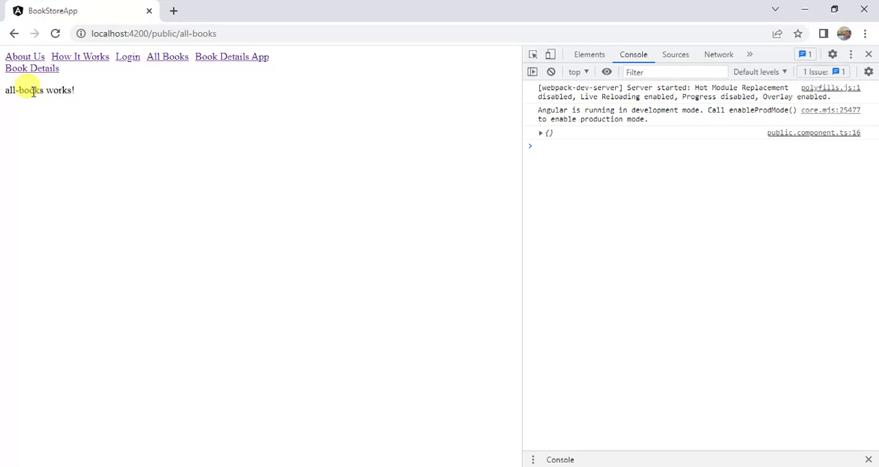
{"action": "mouse_move", "coordinate": [176, 61]}
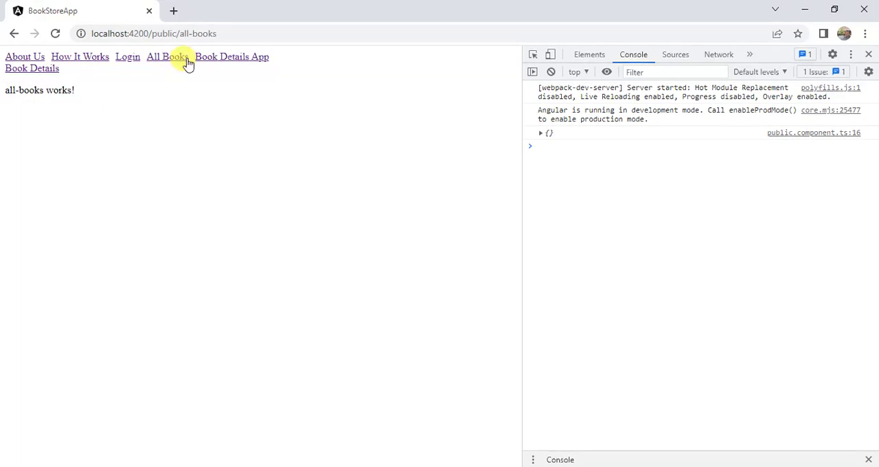
{"action": "left_click", "coordinate": [220, 56]}
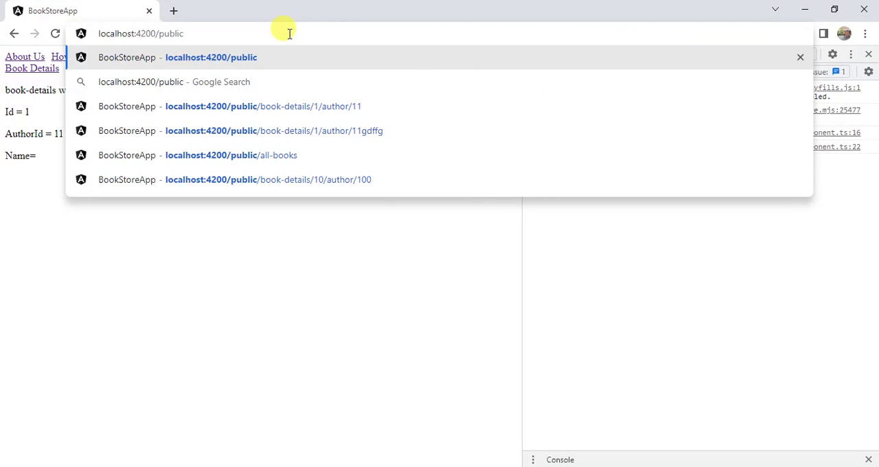
{"action": "left_click", "coordinate": [232, 154]}
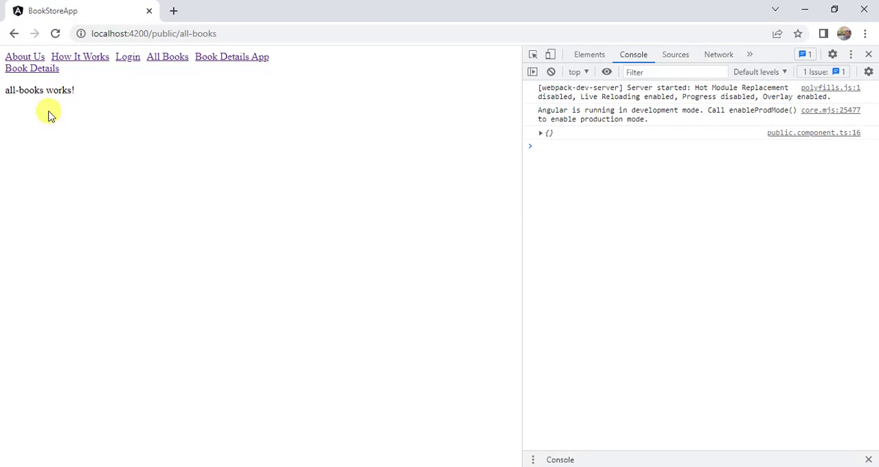
{"action": "mouse_move", "coordinate": [77, 108]}
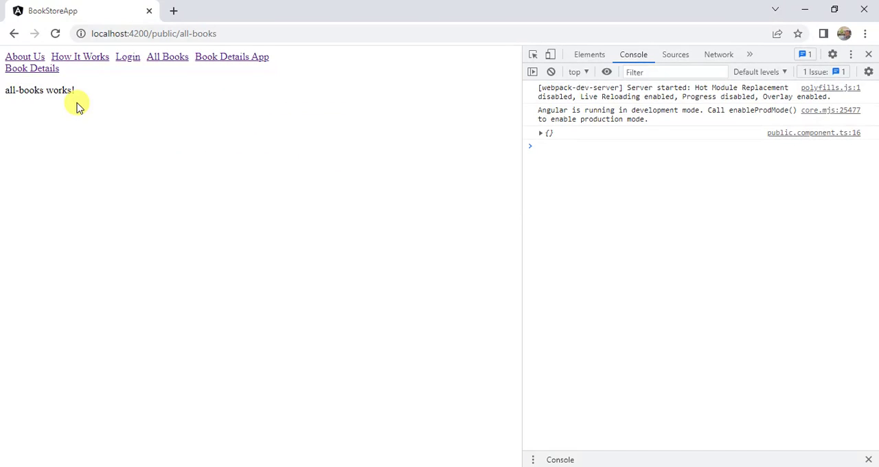
{"action": "mouse_move", "coordinate": [340, 162]}
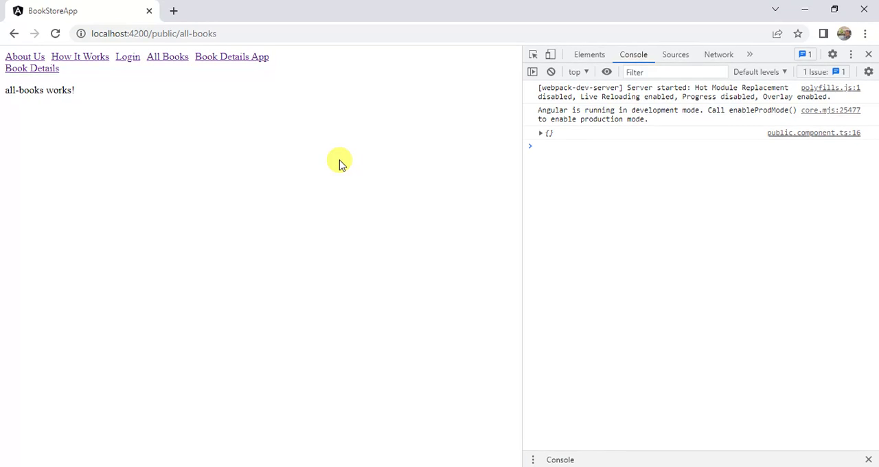
{"action": "mouse_move", "coordinate": [337, 166]}
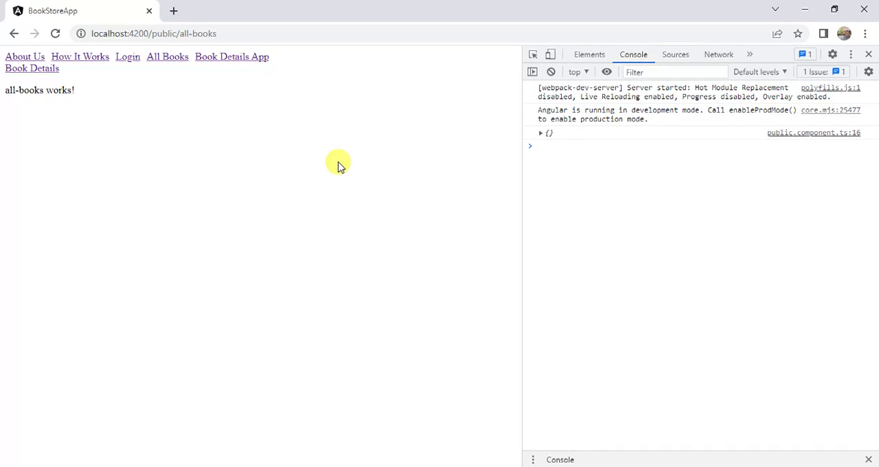